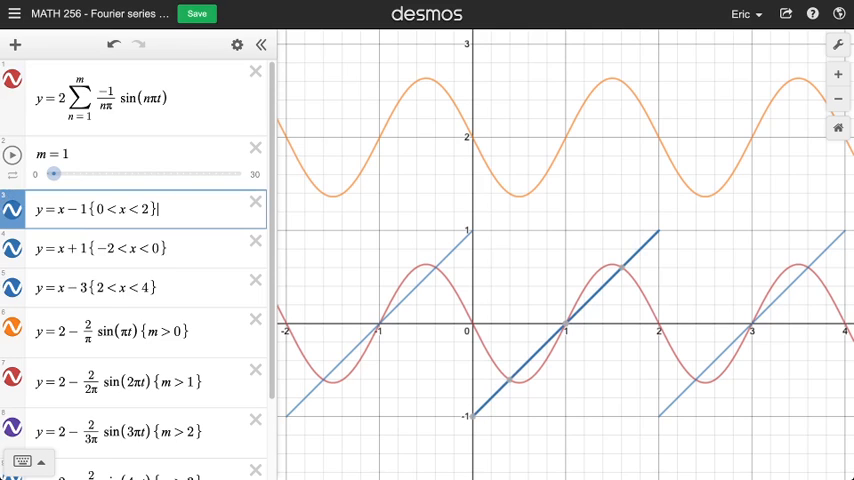
Toggle the m slider between 1 and 2 sine terms, finally leaving m = 2.
click(145, 288)
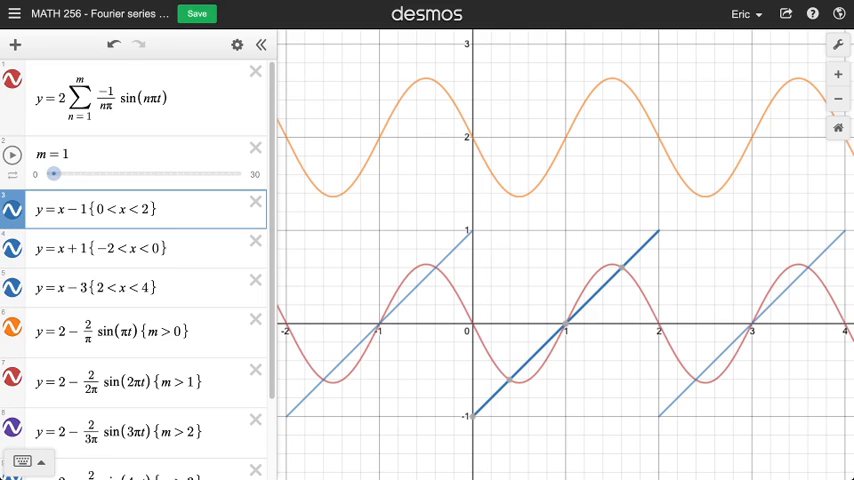
click(150, 209)
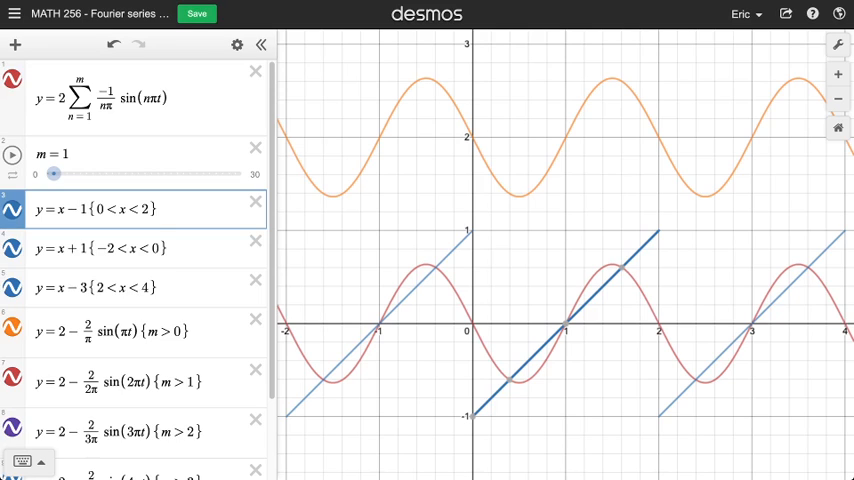
click(150, 209)
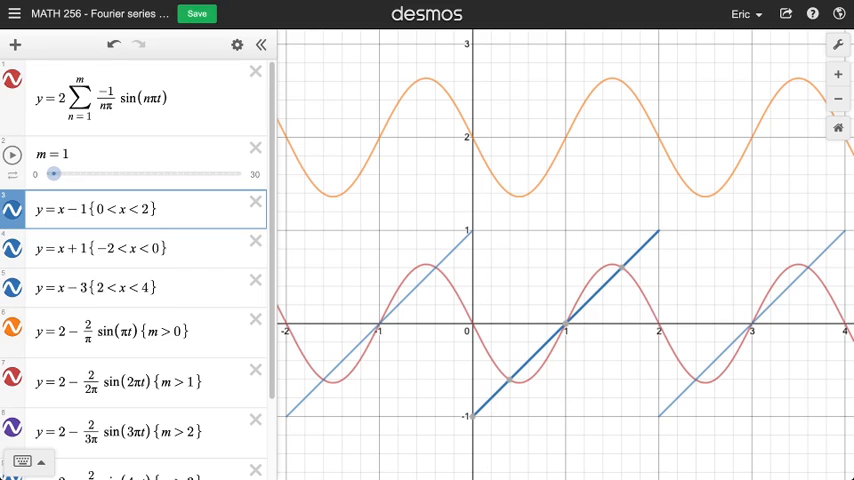
click(152, 209)
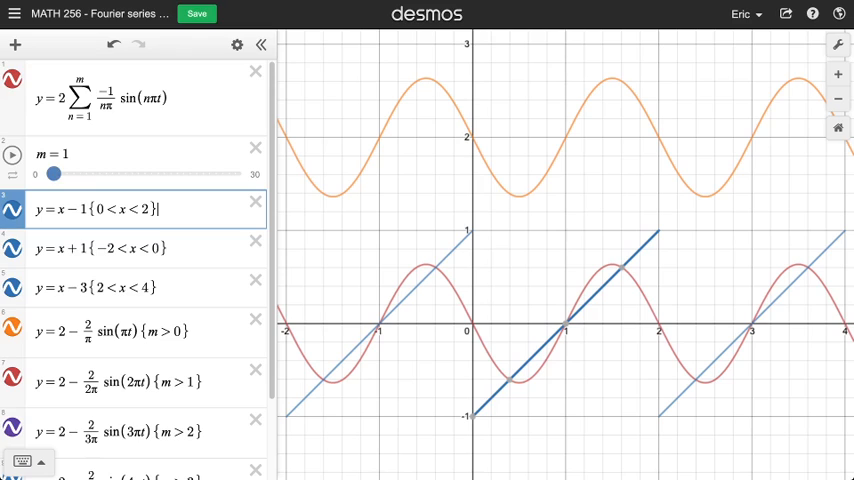
drag(54, 173, 60, 173)
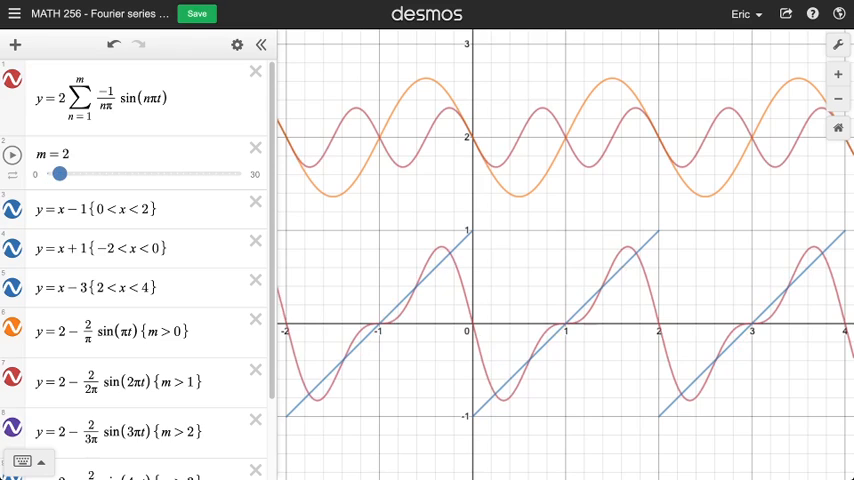
drag(58, 174, 54, 174)
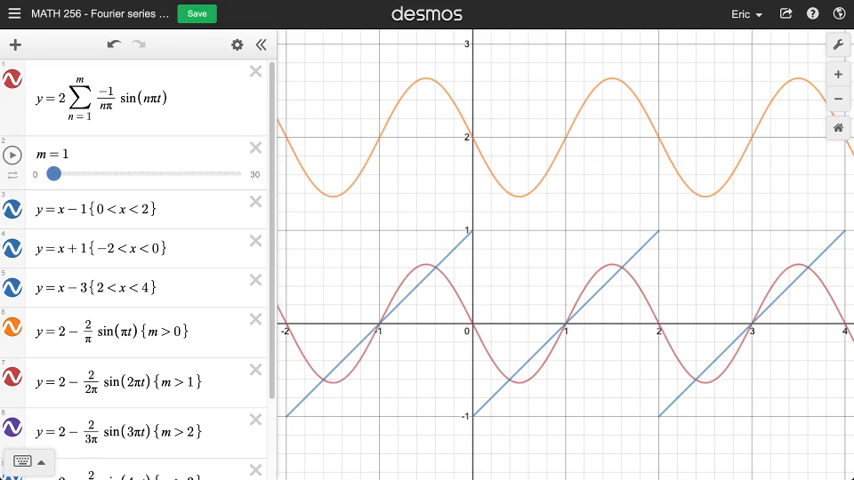
drag(54, 173, 60, 173)
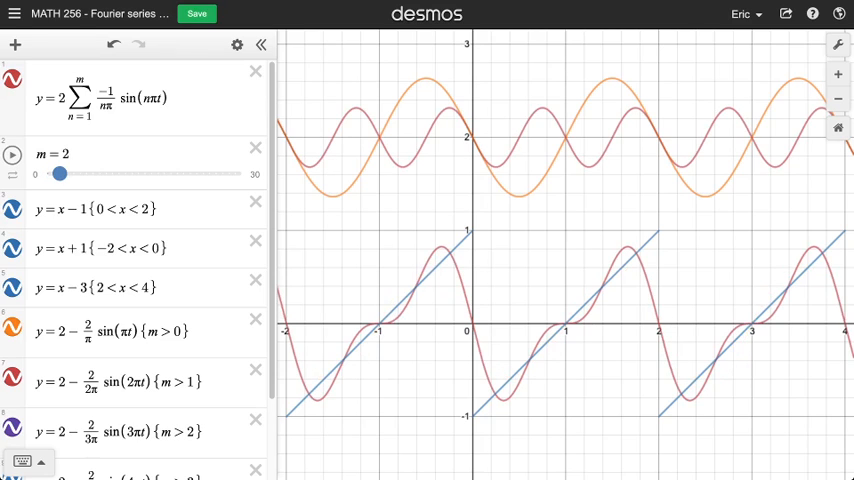
drag(59, 174, 55, 174)
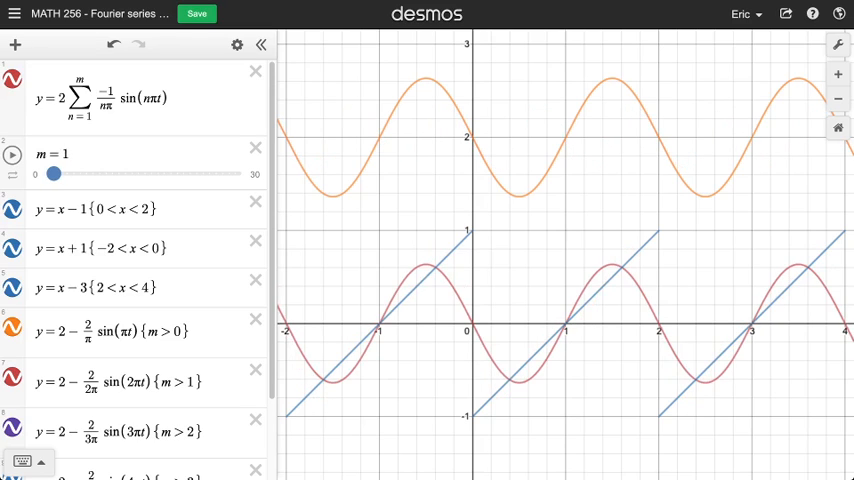
drag(55, 173, 60, 173)
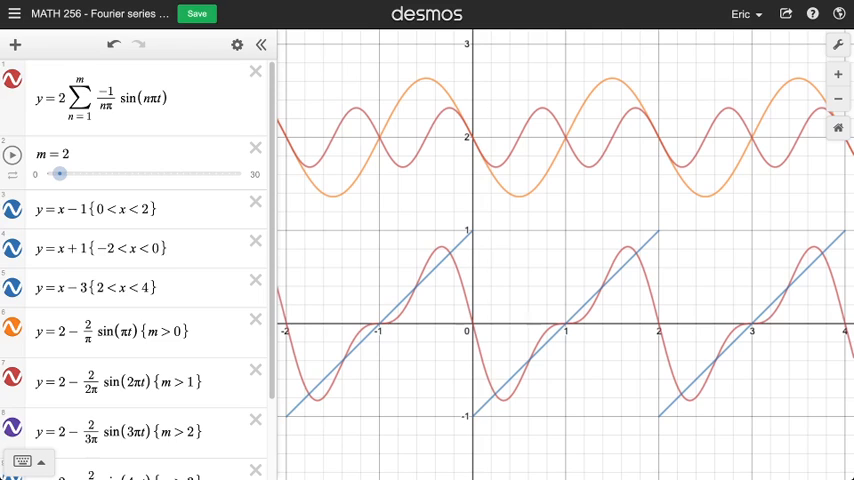
Drag m through 3 and 4 sine terms, ending at 5.
drag(59, 173, 67, 173)
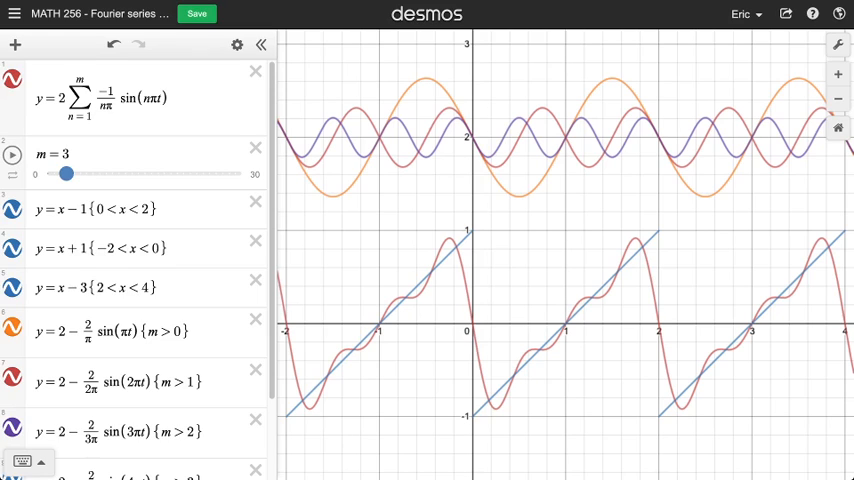
drag(67, 173, 60, 173)
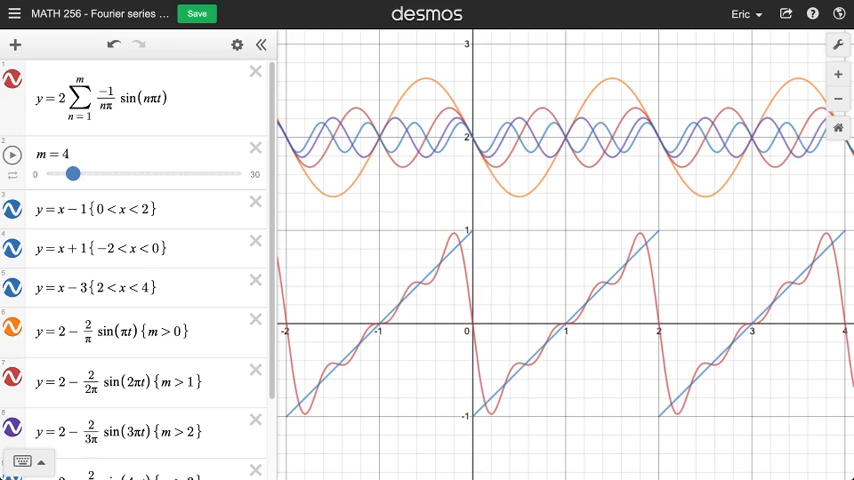
drag(72, 173, 80, 173)
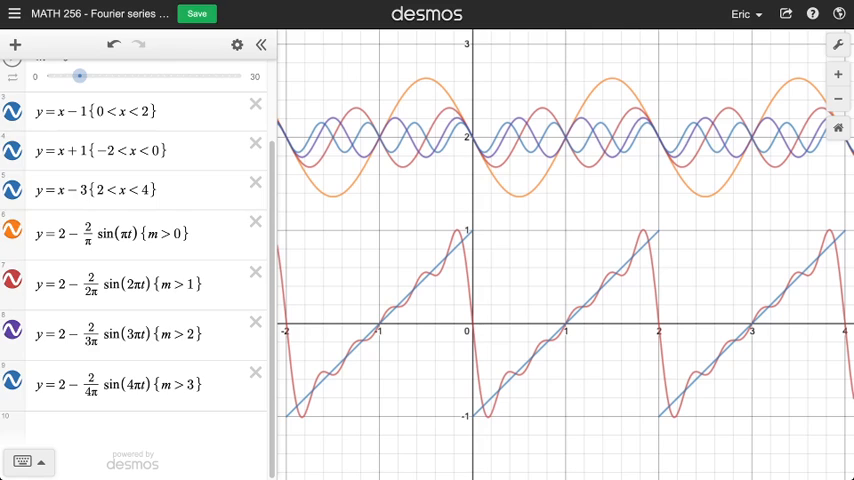
click(120, 233)
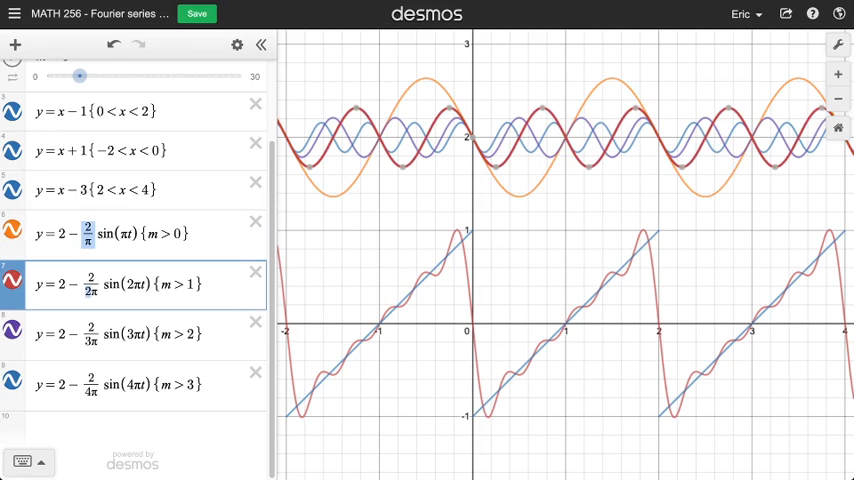
click(140, 334)
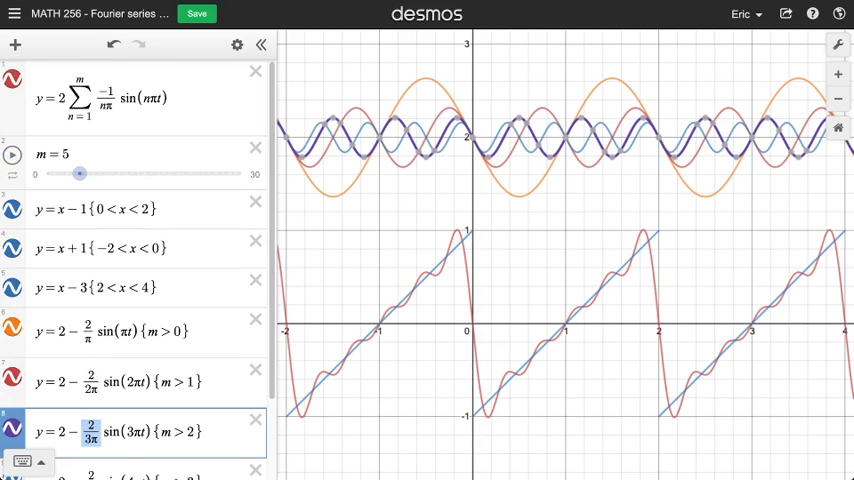
click(140, 98)
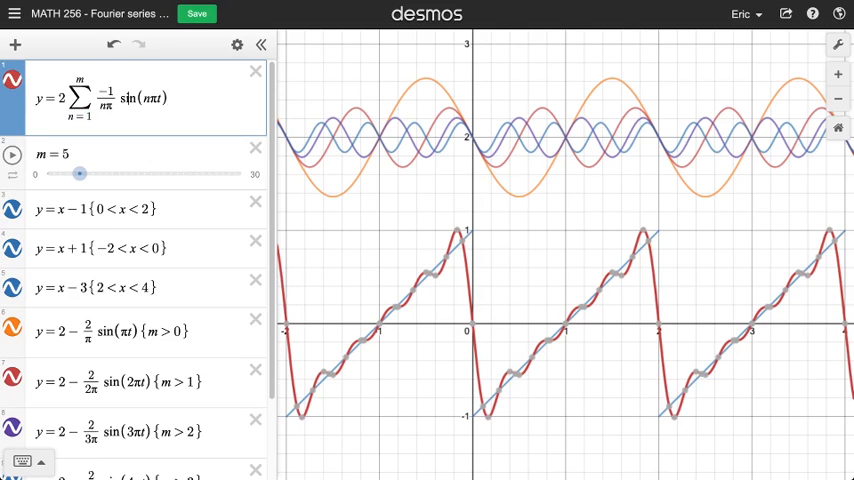
click(106, 98)
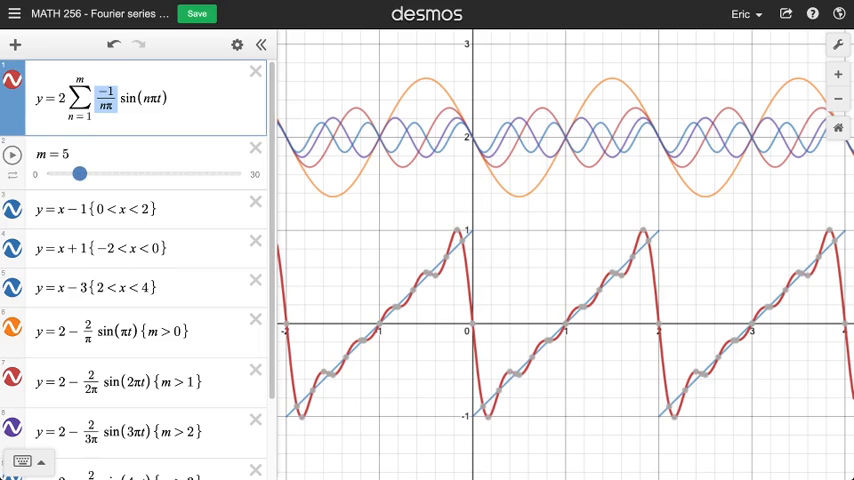
Drag m gradually from 6 up to 30 terms and reveal its 0–30 slider limits.
drag(79, 173, 86, 173)
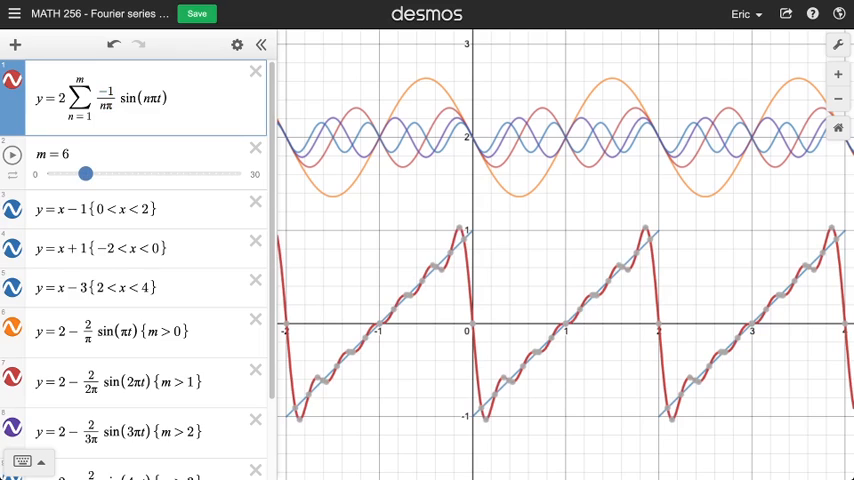
drag(85, 174, 105, 174)
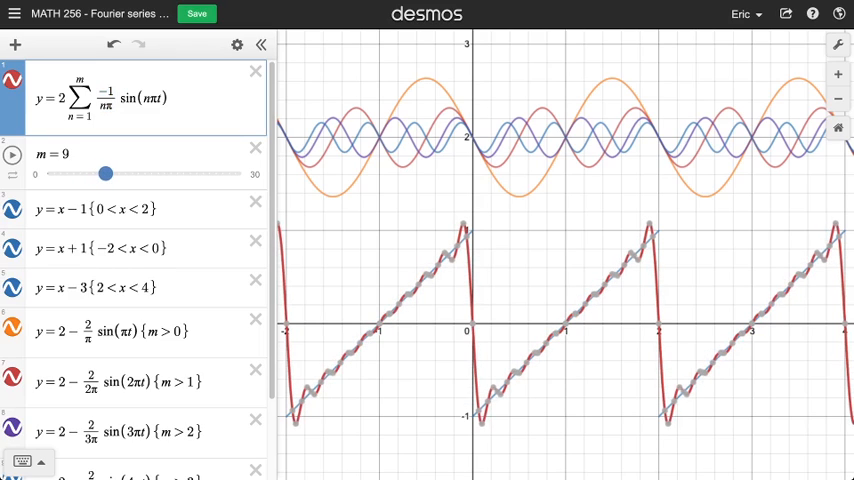
drag(105, 173, 118, 173)
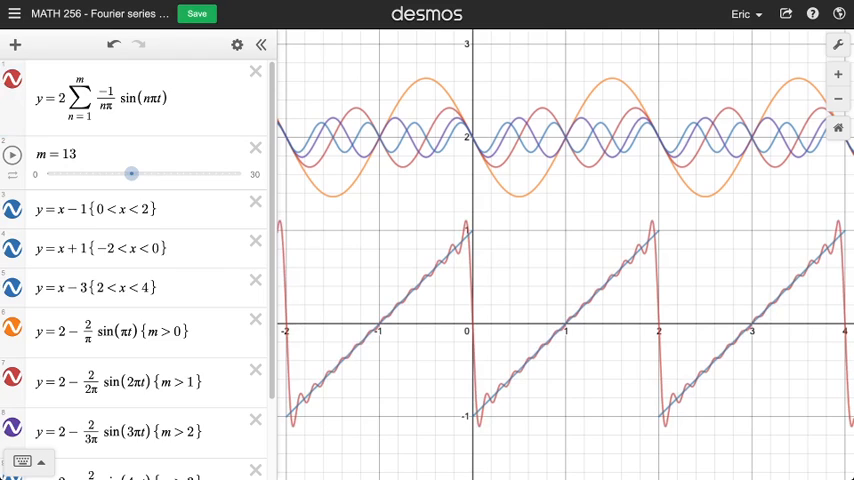
drag(131, 173, 144, 173)
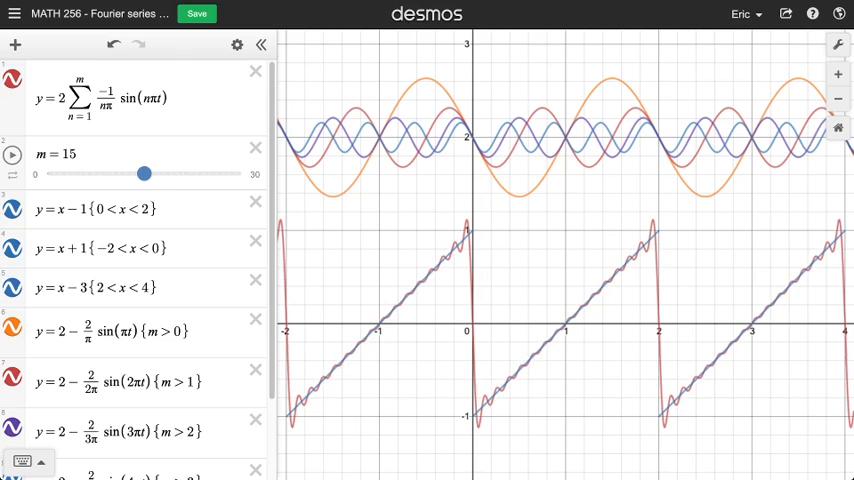
drag(144, 173, 170, 173)
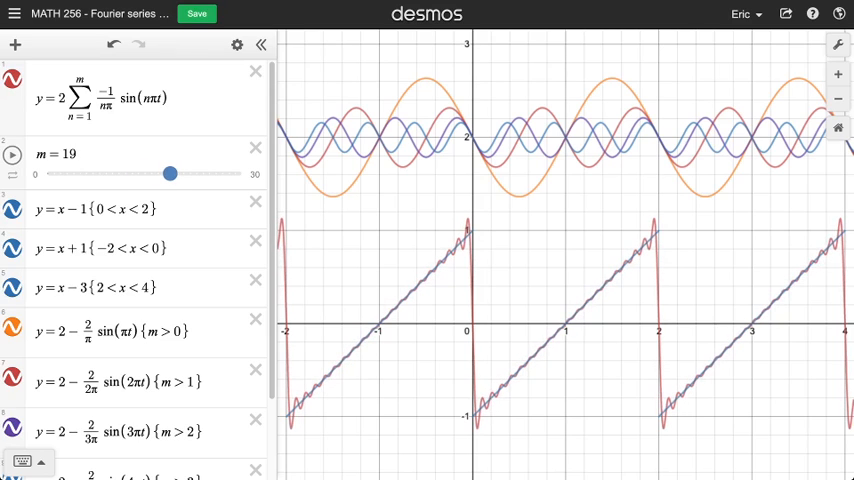
drag(171, 173, 191, 173)
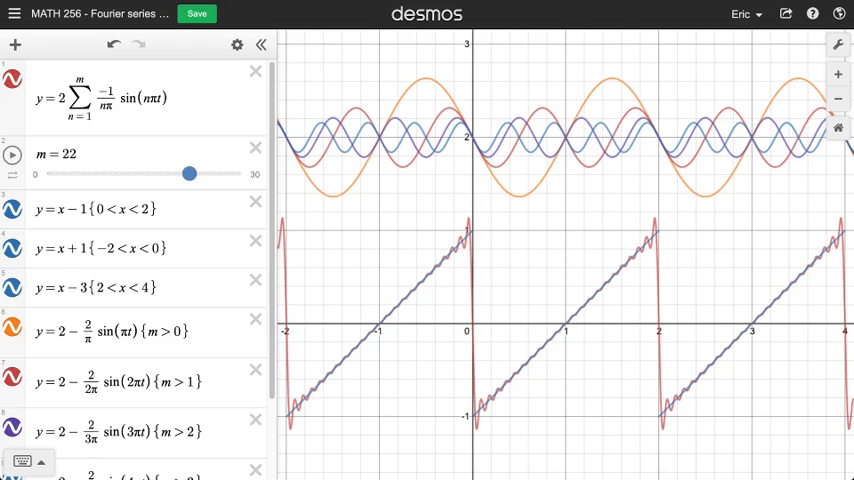
drag(190, 173, 228, 173)
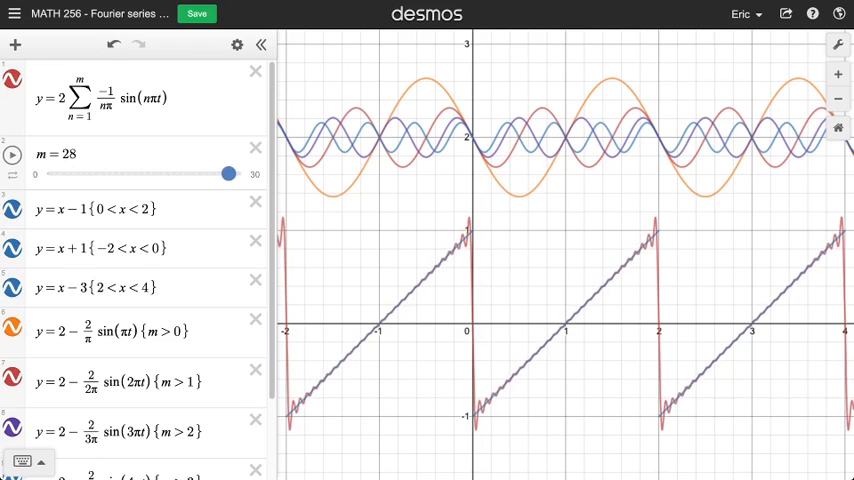
drag(228, 173, 240, 173)
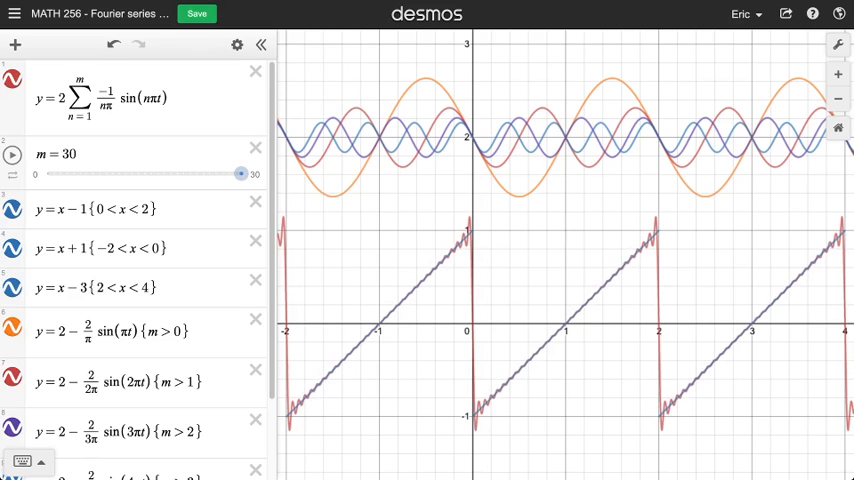
click(69, 154)
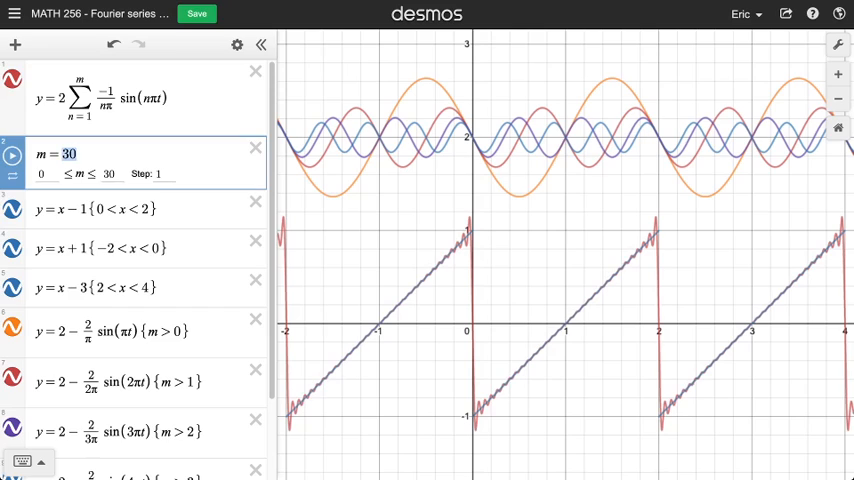